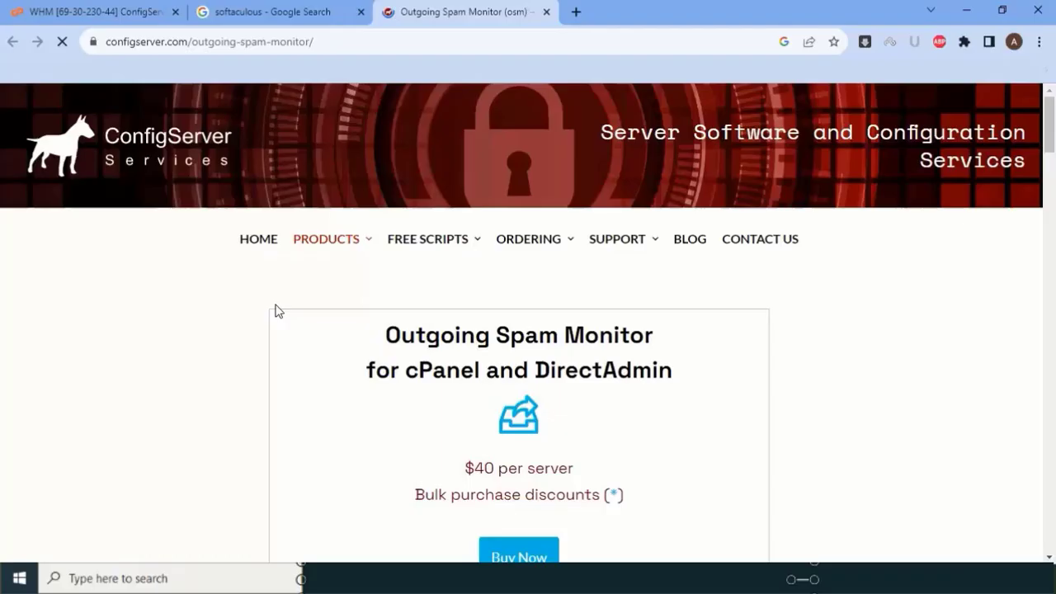
pyautogui.moveTo(139, 159)
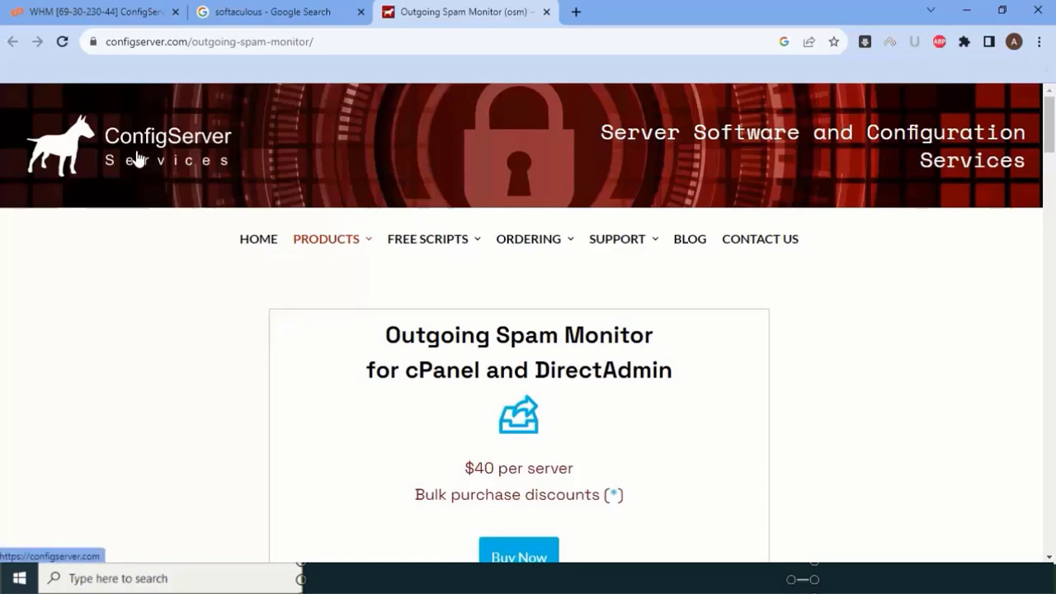
pyautogui.moveTo(212, 180)
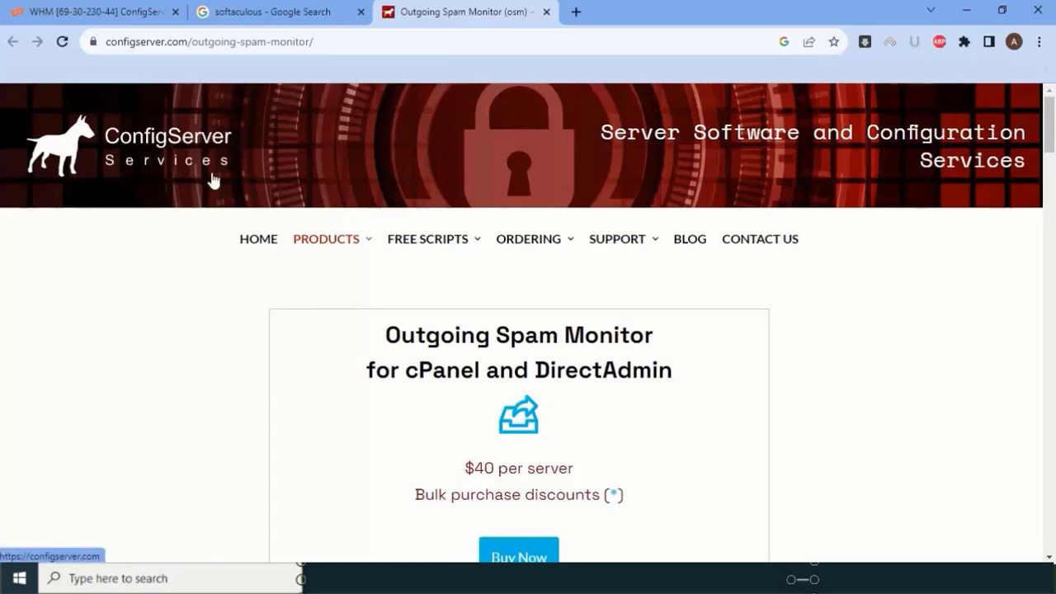
pyautogui.scroll(-3)
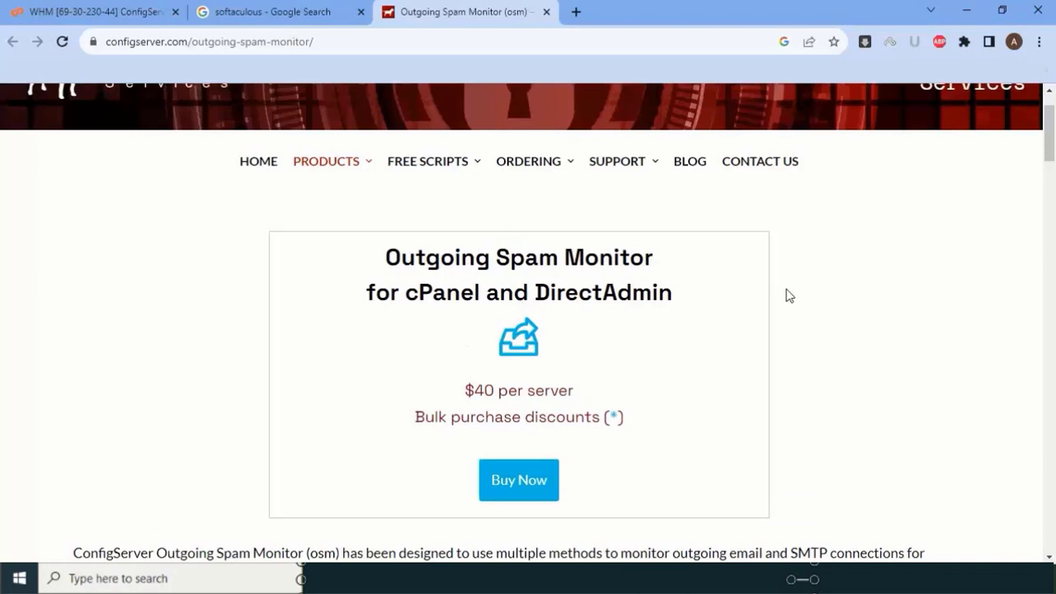
pyautogui.moveTo(774, 301)
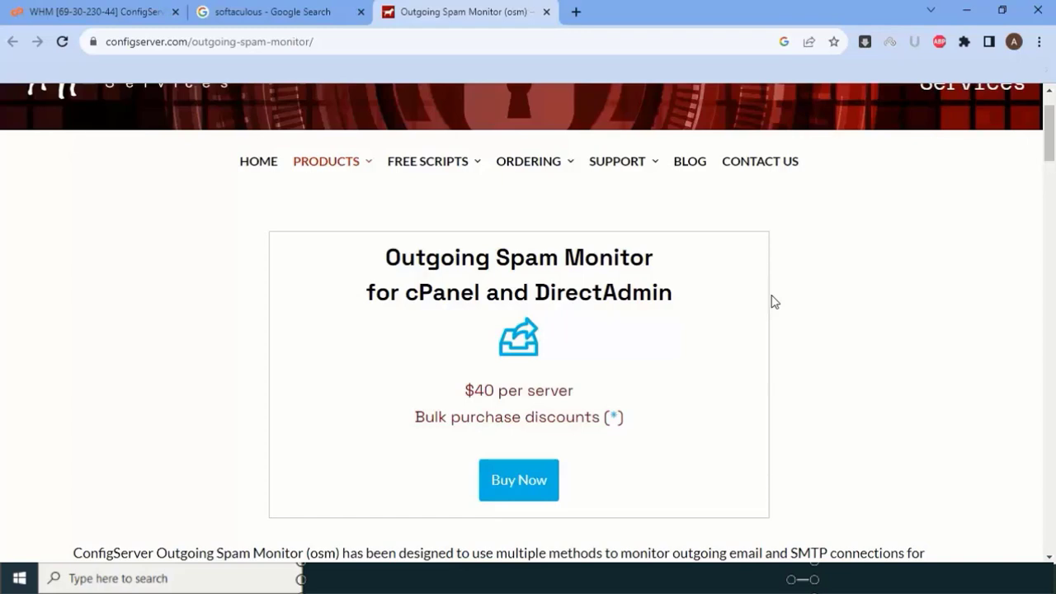
pyautogui.scroll(-3)
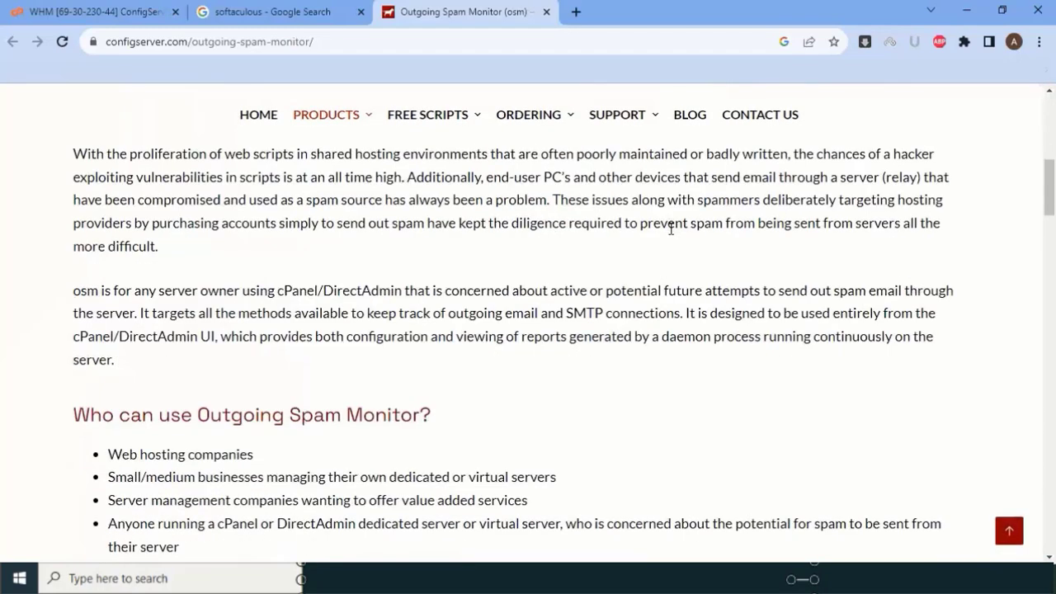
pyautogui.scroll(-3)
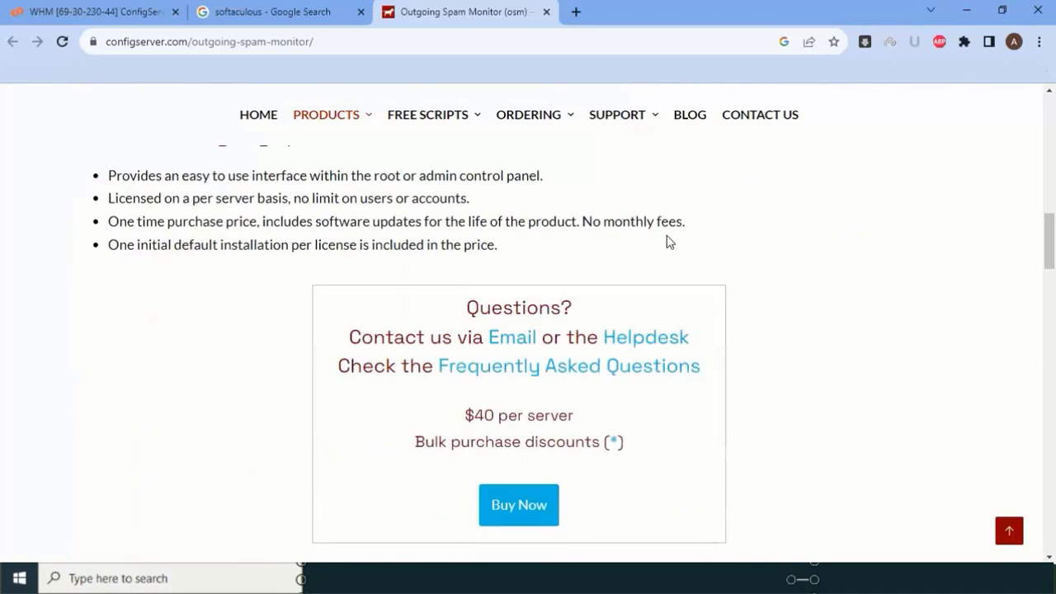
pyautogui.scroll(-3)
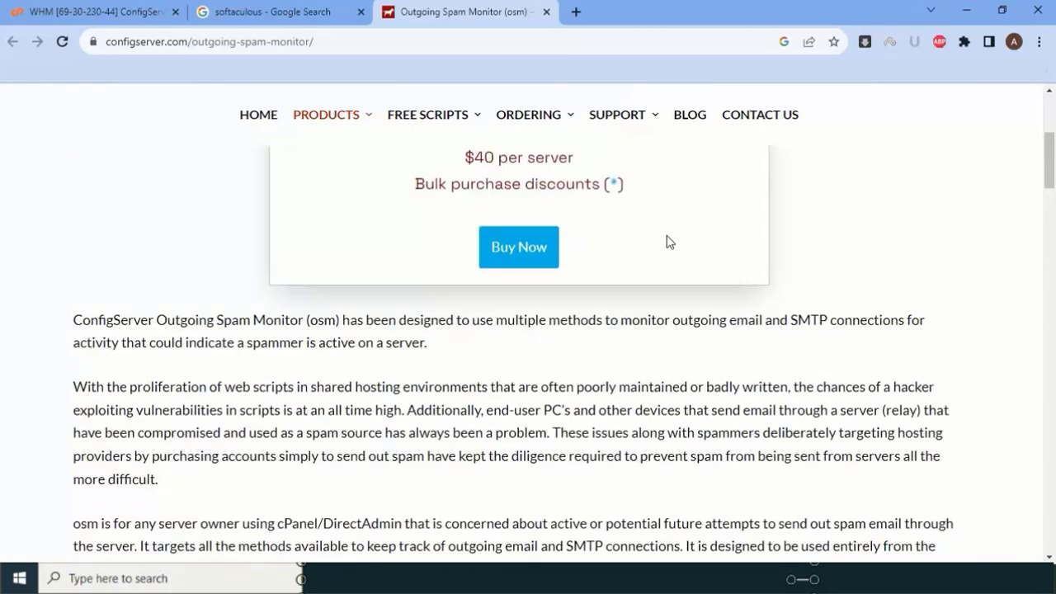
pyautogui.scroll(3)
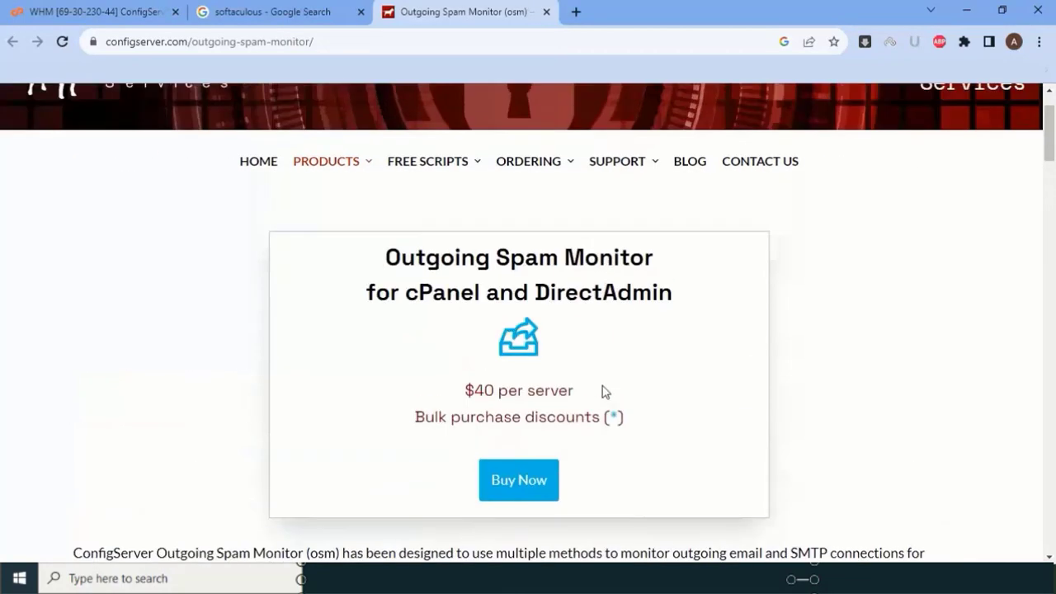
pyautogui.scroll(3)
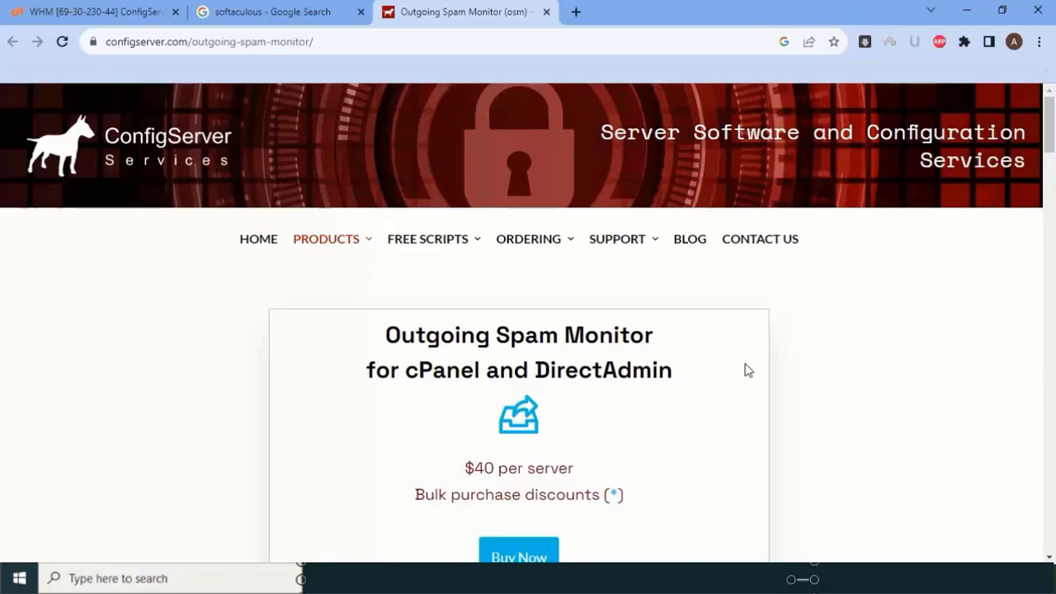
pyautogui.moveTo(399, 278)
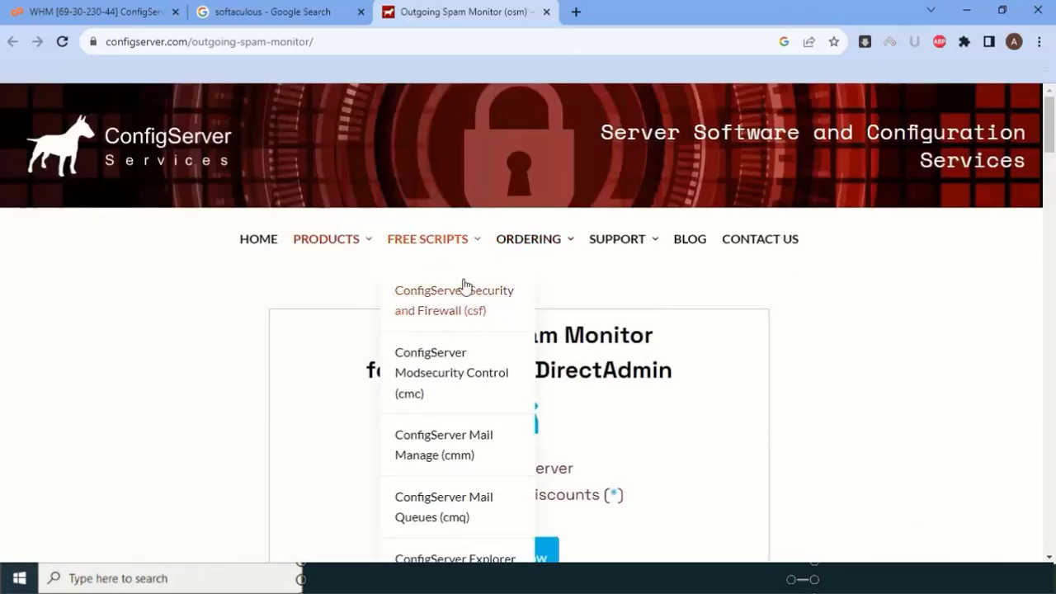
pyautogui.moveTo(479, 309)
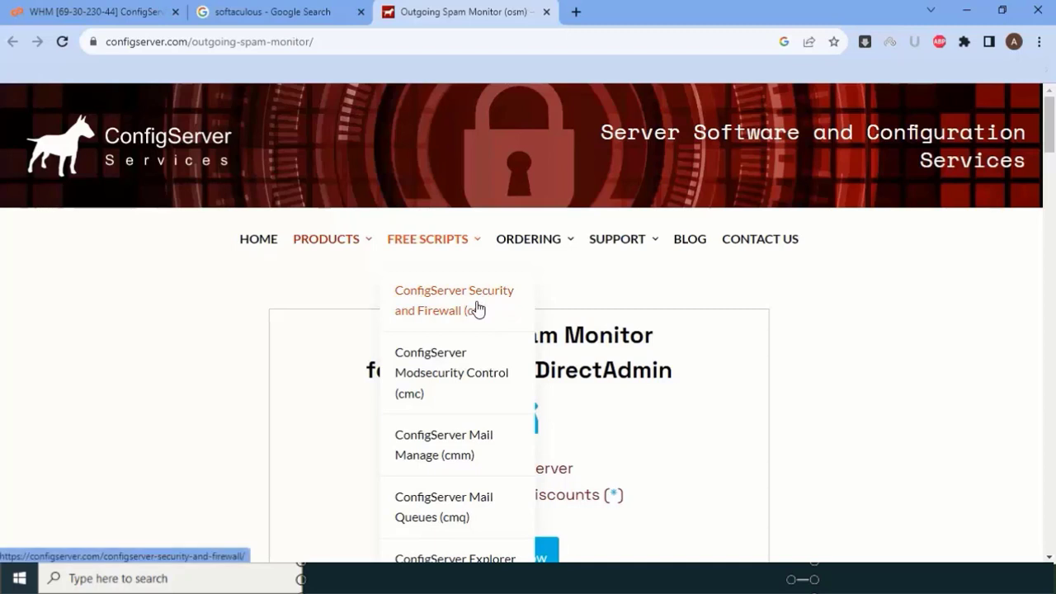
pyautogui.moveTo(429, 311)
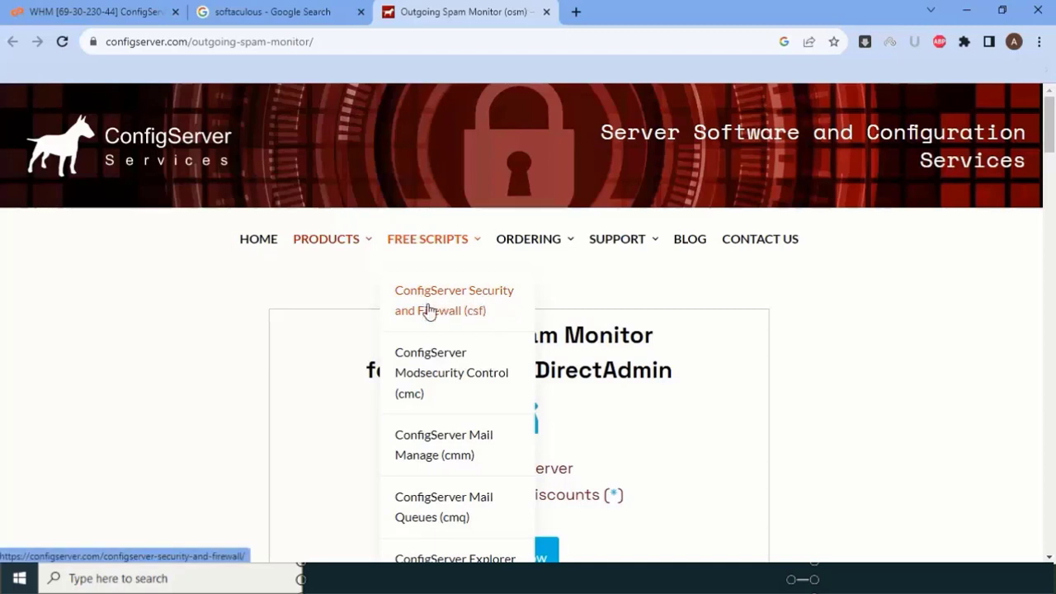
pyautogui.moveTo(462, 285)
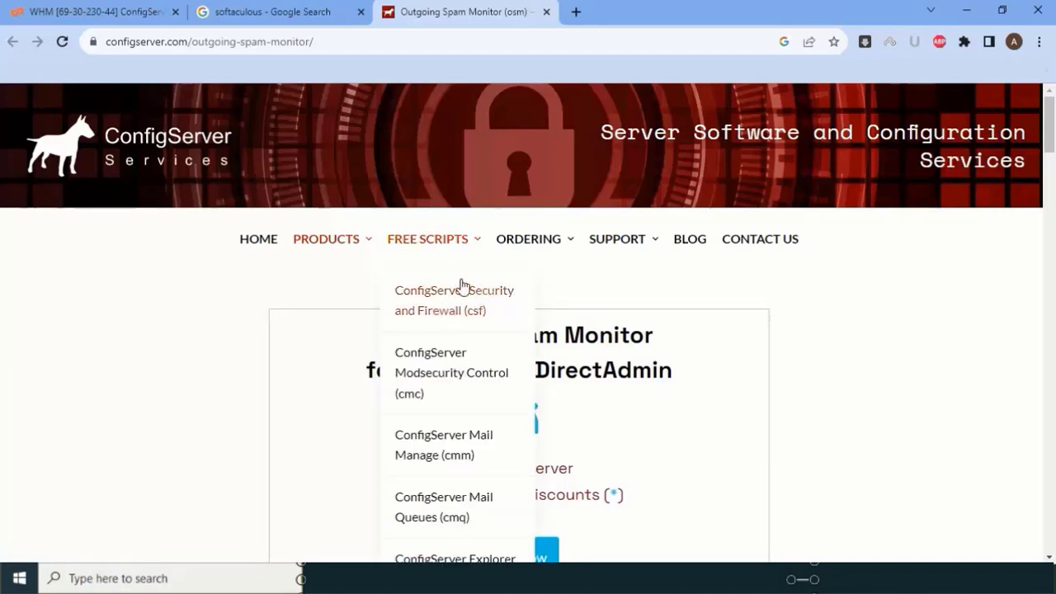
pyautogui.moveTo(433, 292)
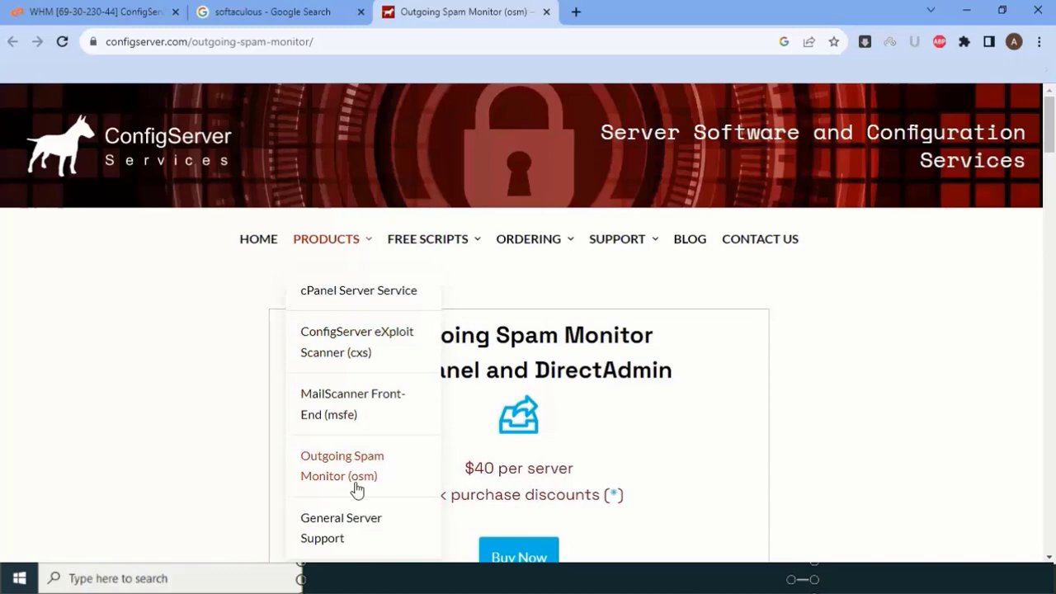
pyautogui.moveTo(693, 426)
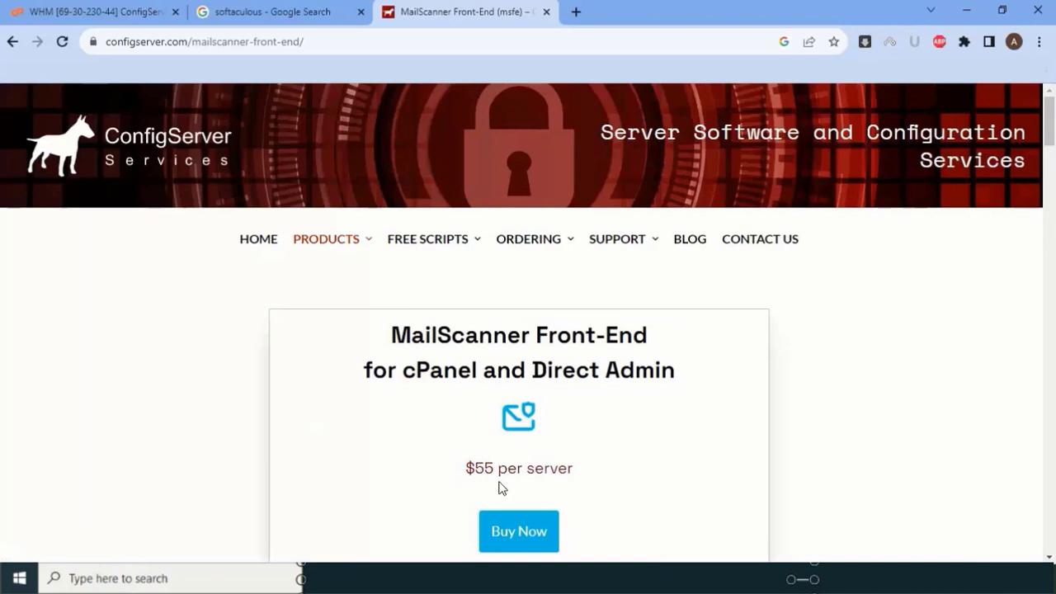
pyautogui.moveTo(788, 335)
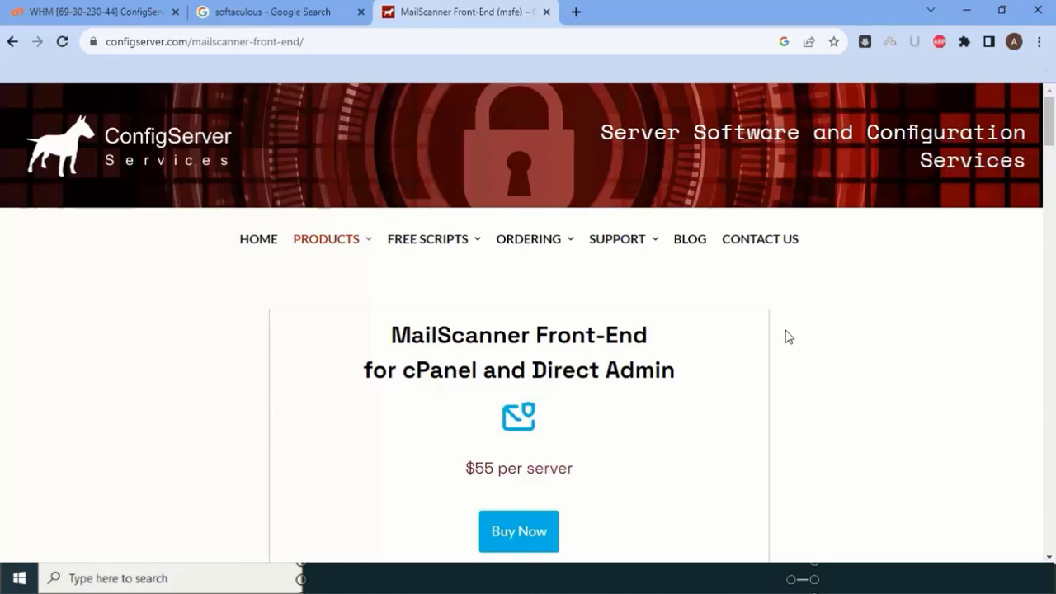
pyautogui.scroll(-3)
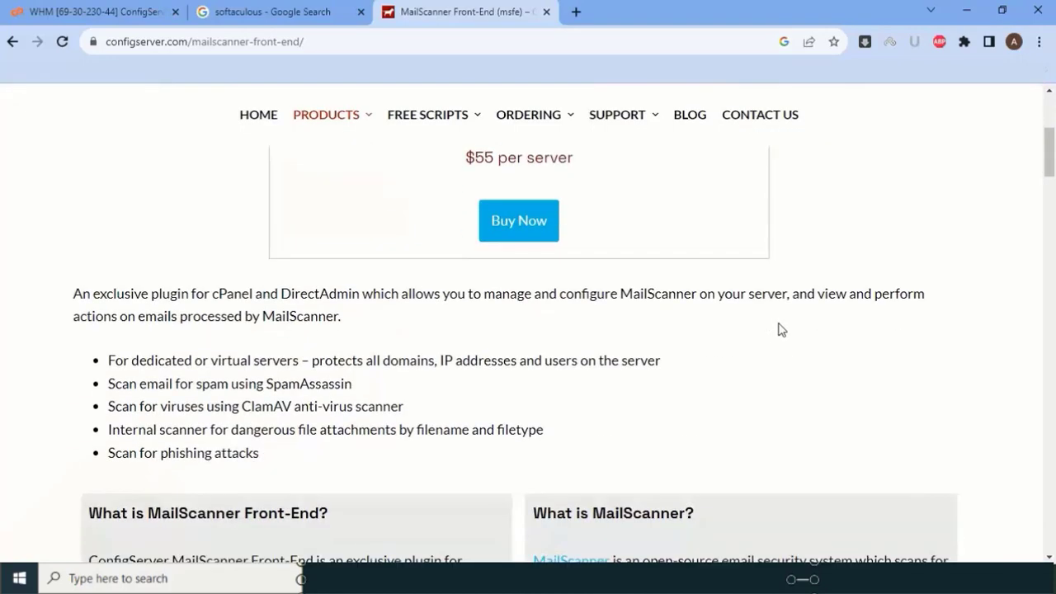
pyautogui.scroll(-3)
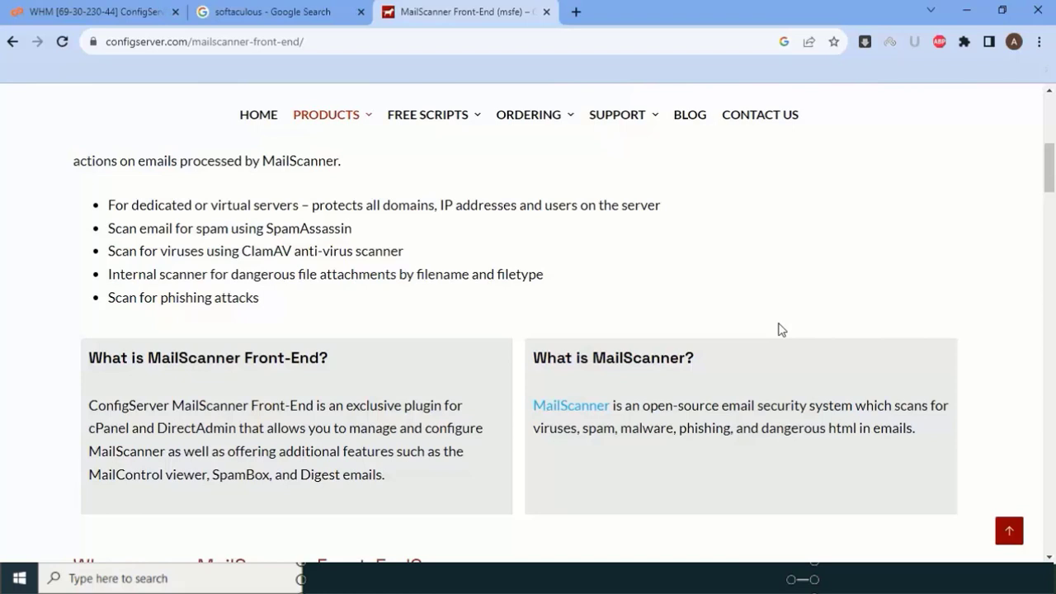
pyautogui.scroll(3)
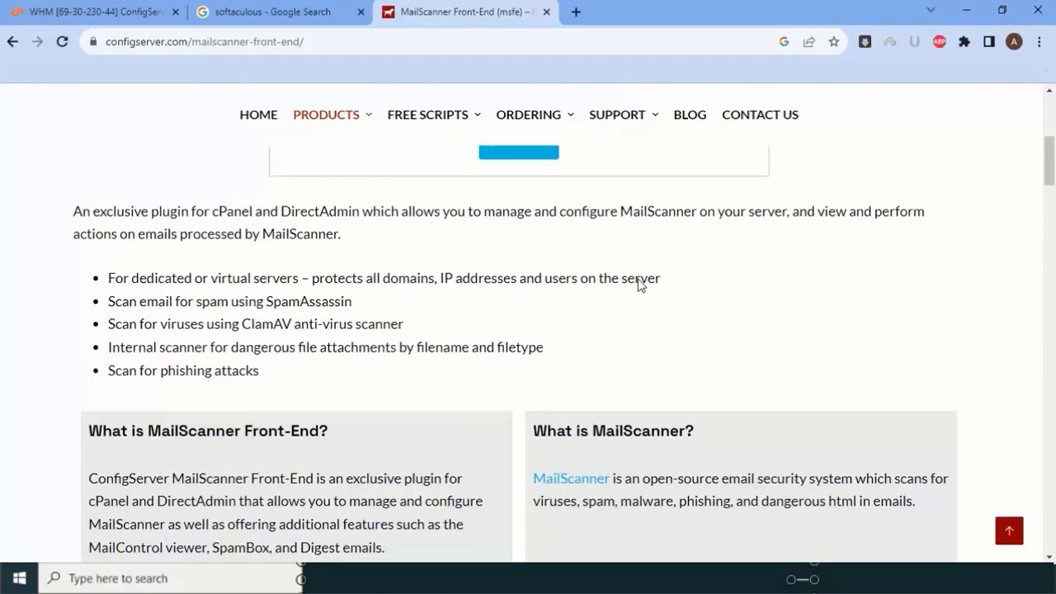
pyautogui.scroll(3)
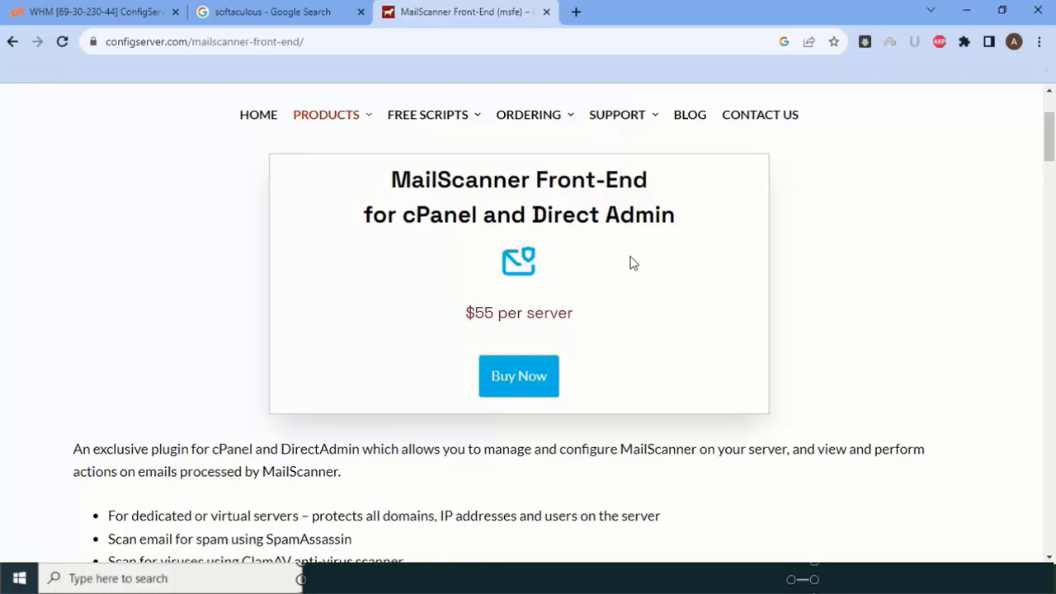
pyautogui.moveTo(583, 269)
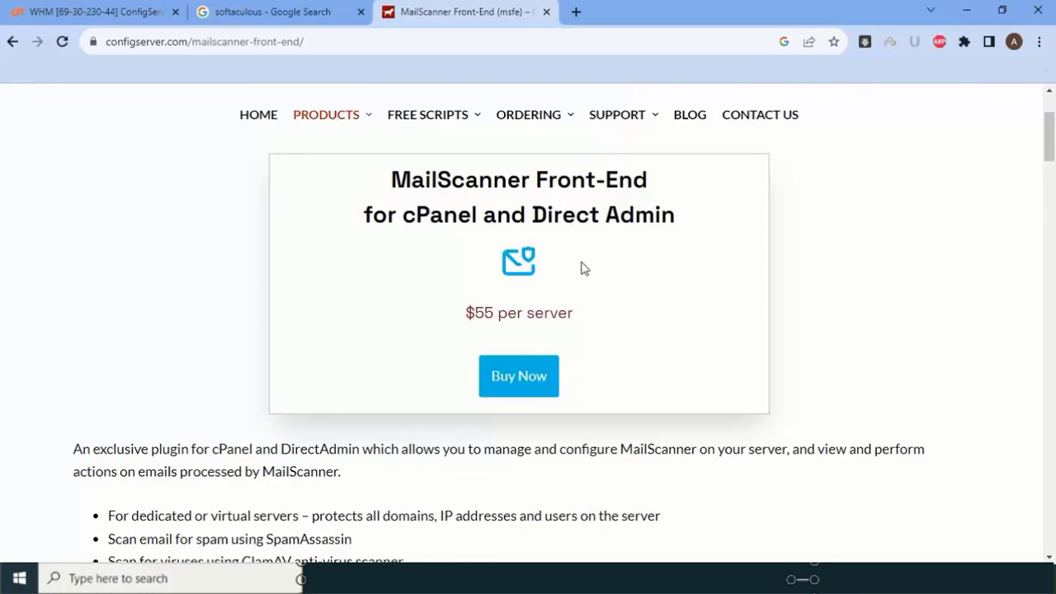
pyautogui.moveTo(577, 267)
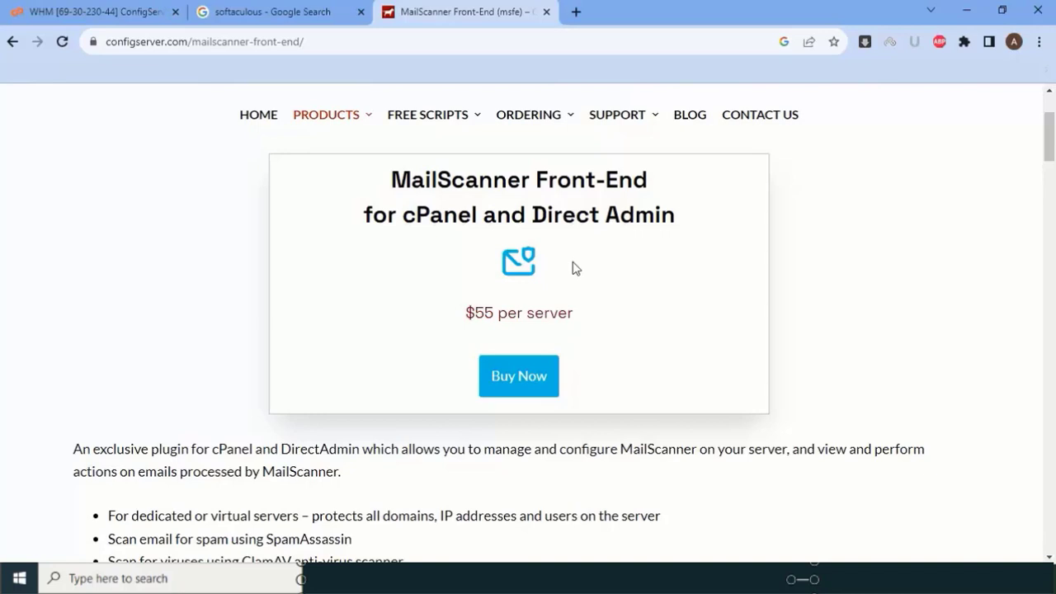
pyautogui.moveTo(838, 261)
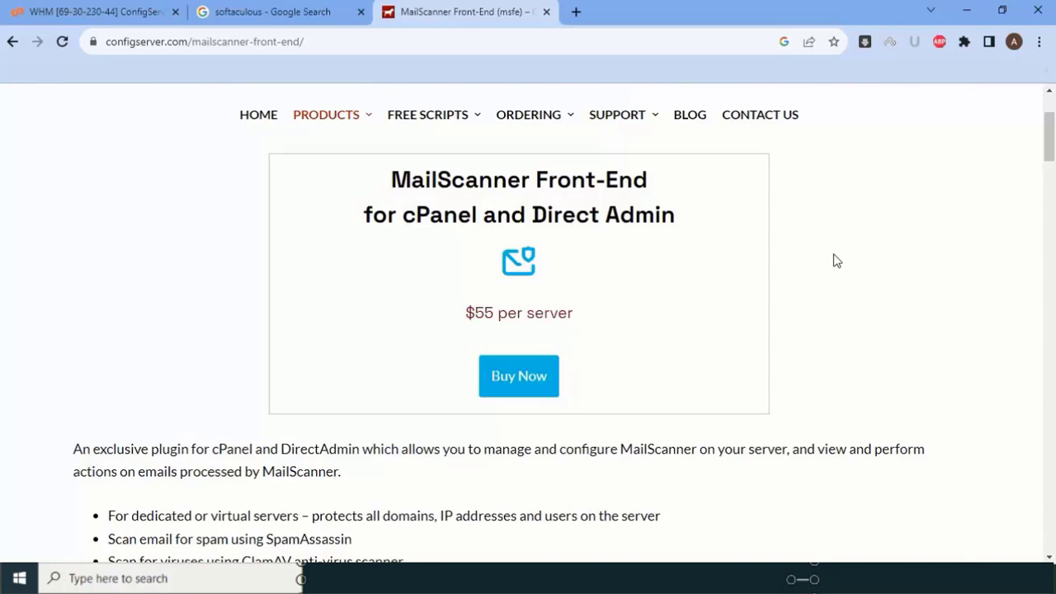
pyautogui.scroll(3)
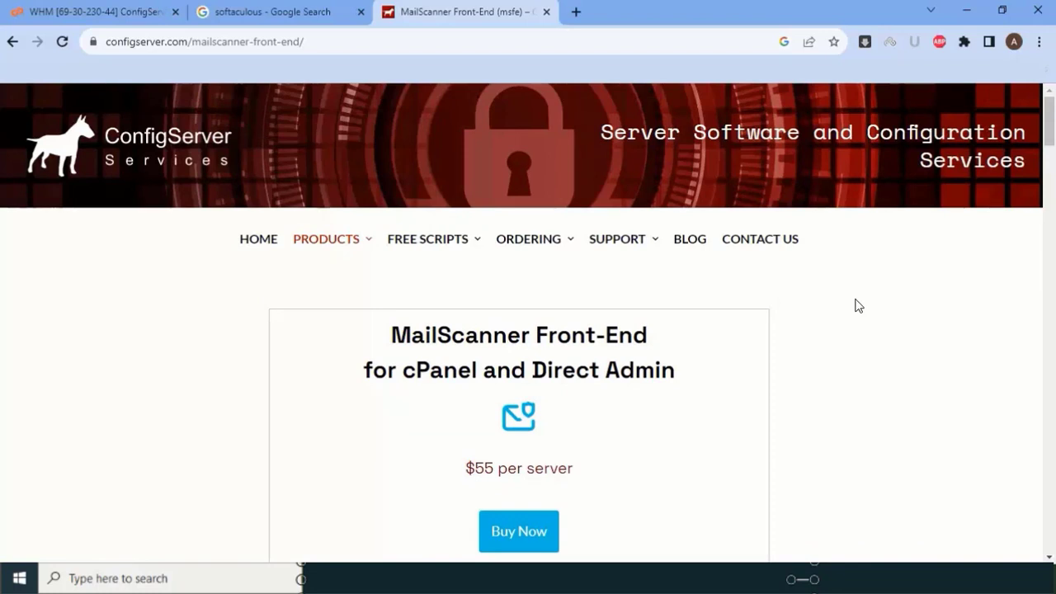
pyautogui.moveTo(714, 304)
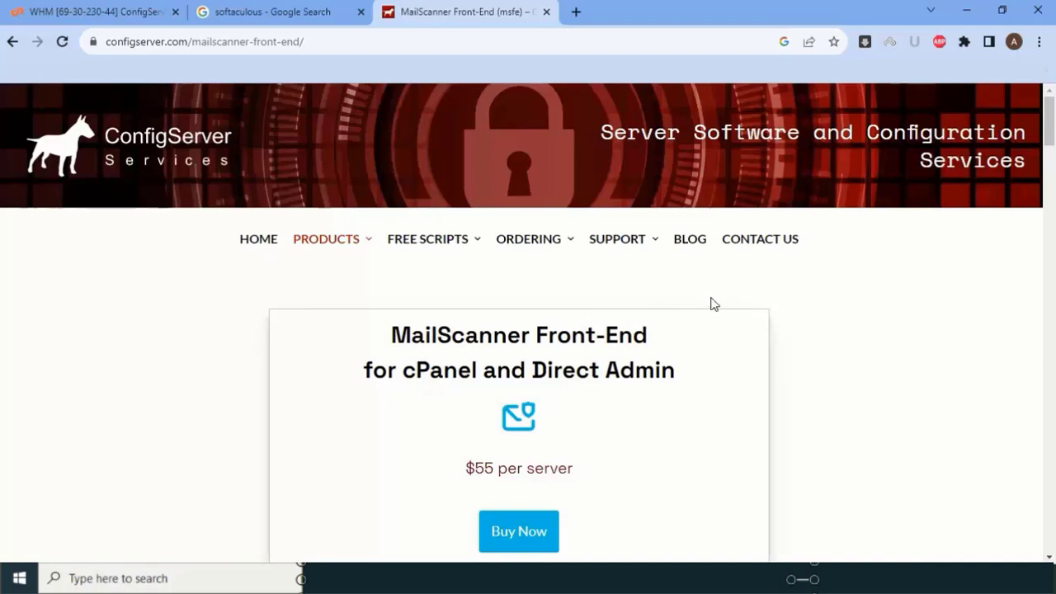